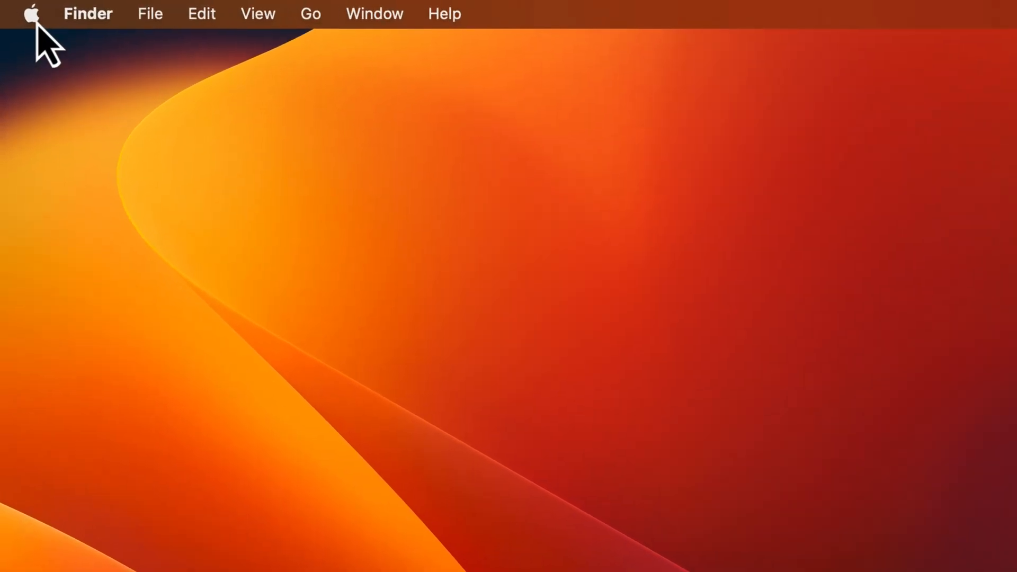
Open System Settings from the Apple menu and show the General pane.
{"action": "left_click", "coordinate": [31, 13]}
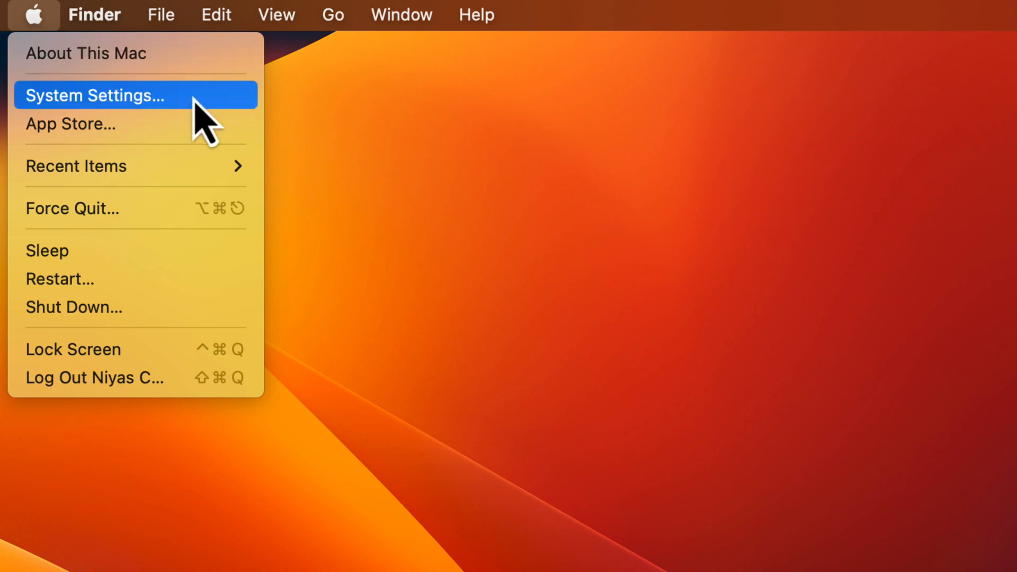
{"action": "left_click", "coordinate": [93, 94]}
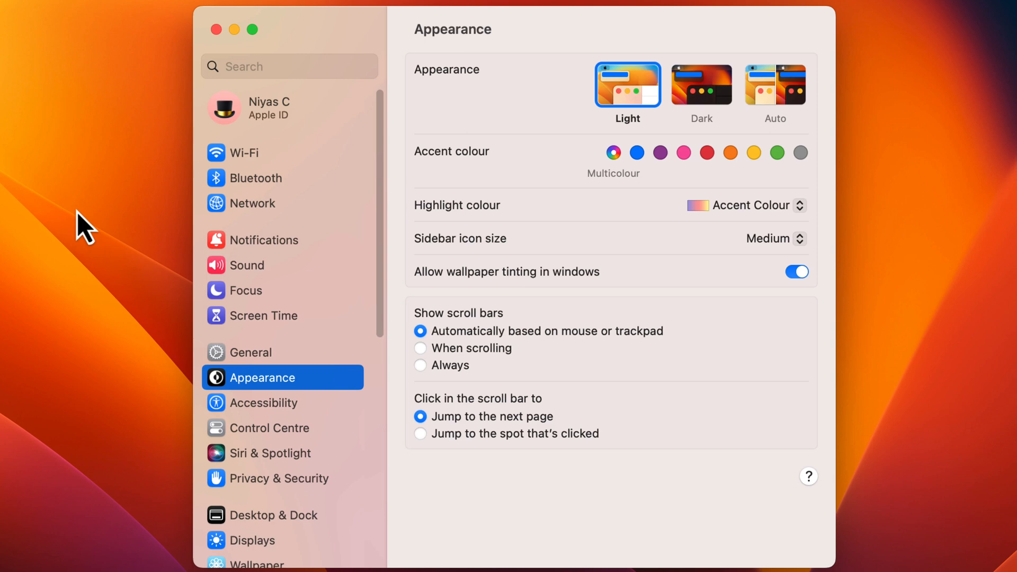
{"action": "left_click", "coordinate": [250, 352]}
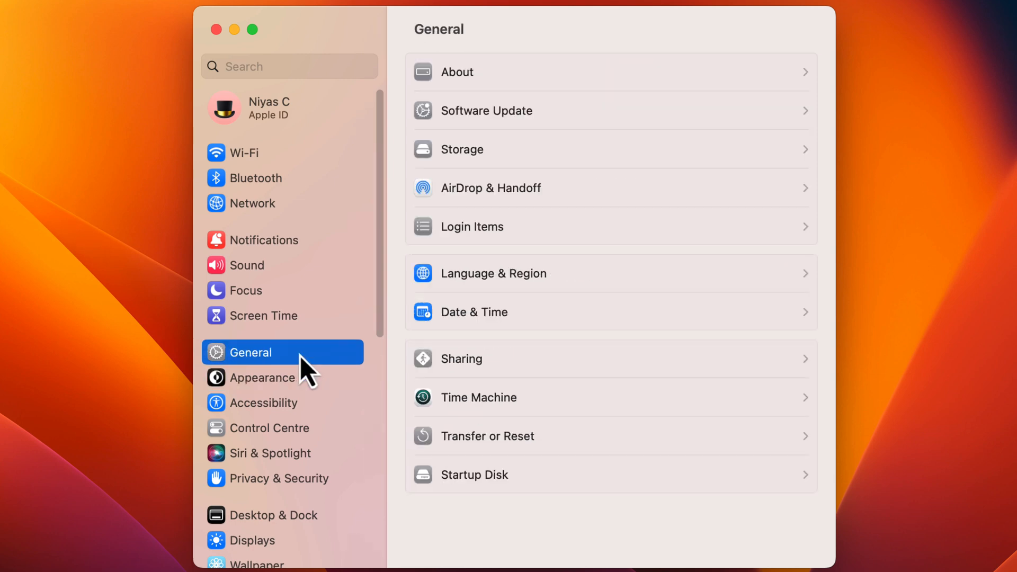
{"action": "mouse_move", "coordinate": [539, 127]}
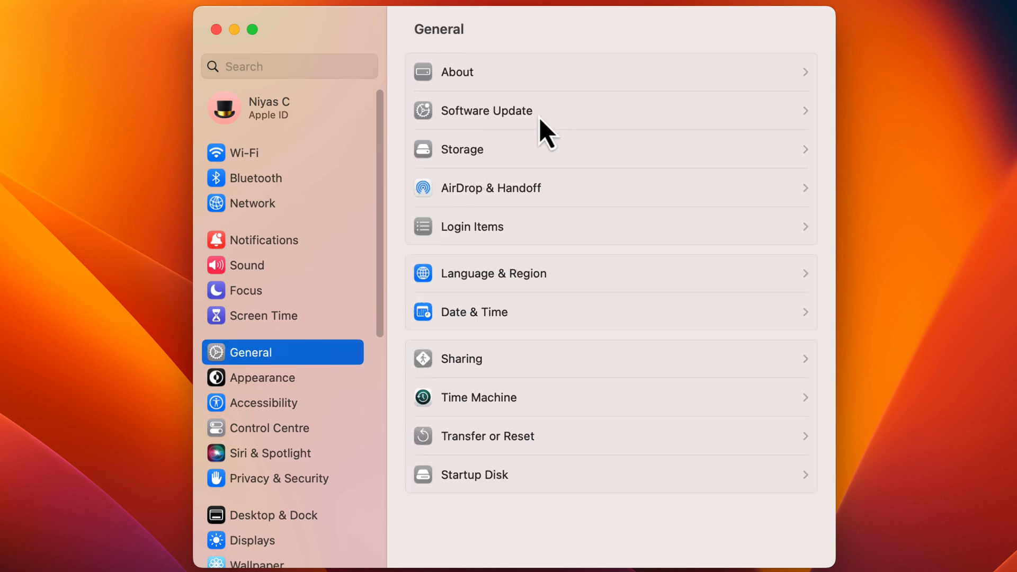
Upgrade to macOS Sonoma 14.0 via Software Update, agreeing to the licence and entering the password.
{"action": "left_click", "coordinate": [487, 111]}
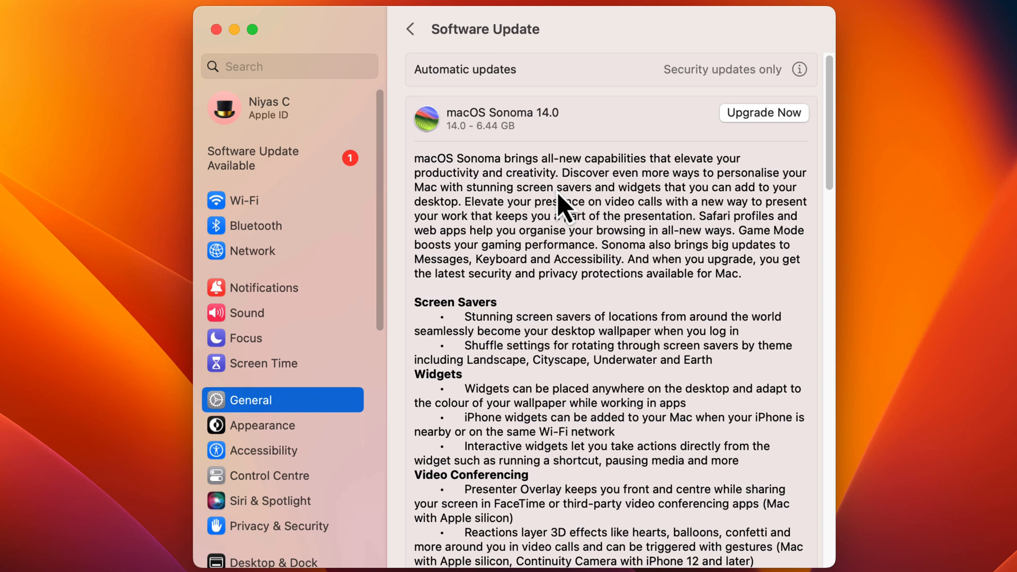
{"action": "mouse_move", "coordinate": [782, 130]}
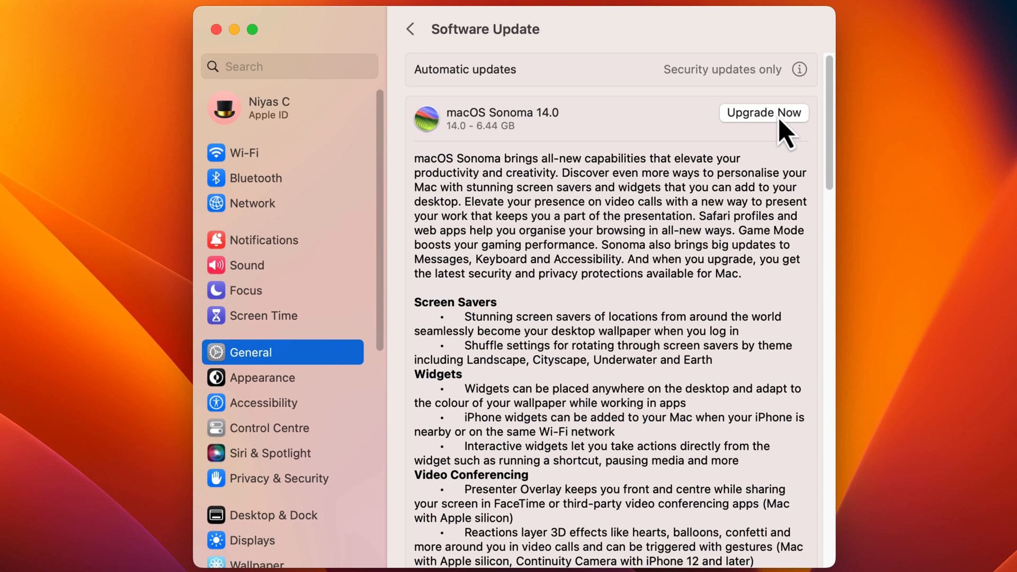
{"action": "left_click", "coordinate": [764, 113]}
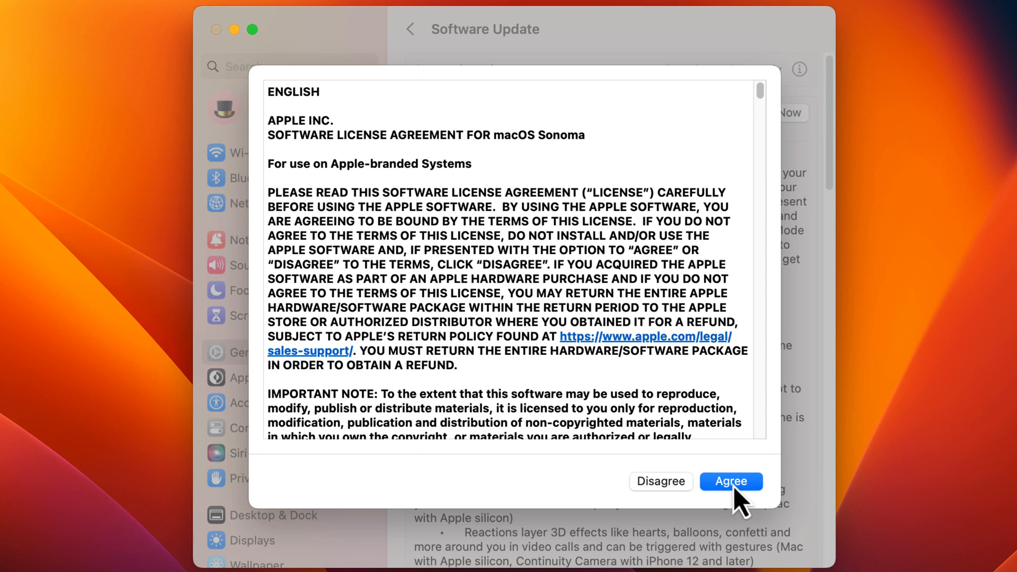
{"action": "left_click", "coordinate": [731, 482]}
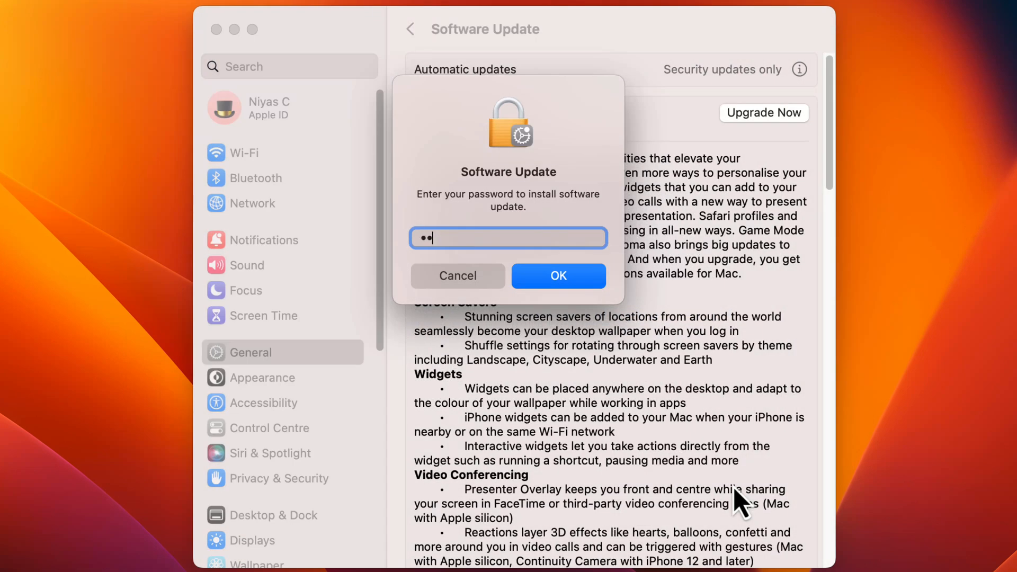
{"action": "type", "text": "••"}
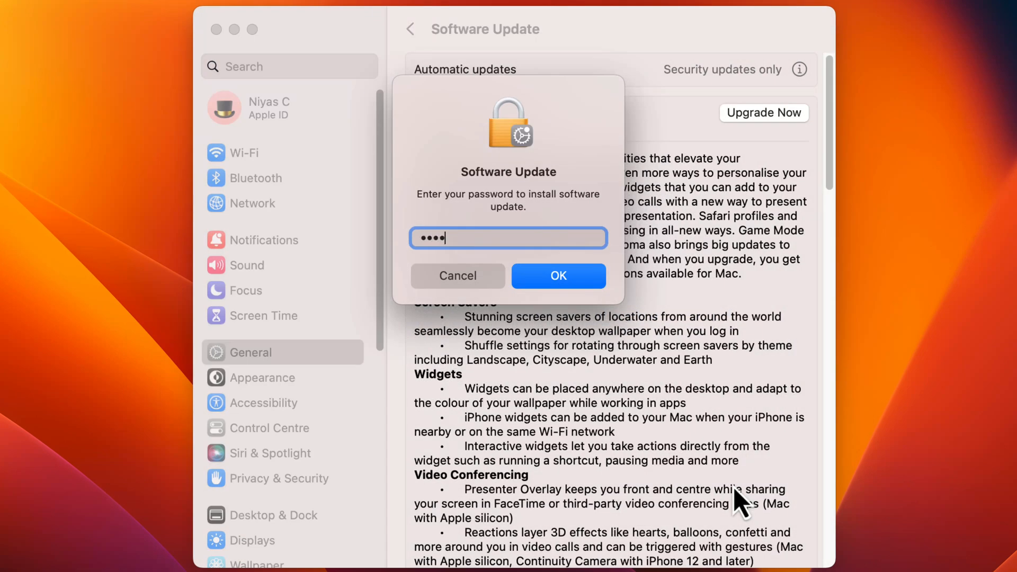
{"action": "left_click", "coordinate": [558, 276]}
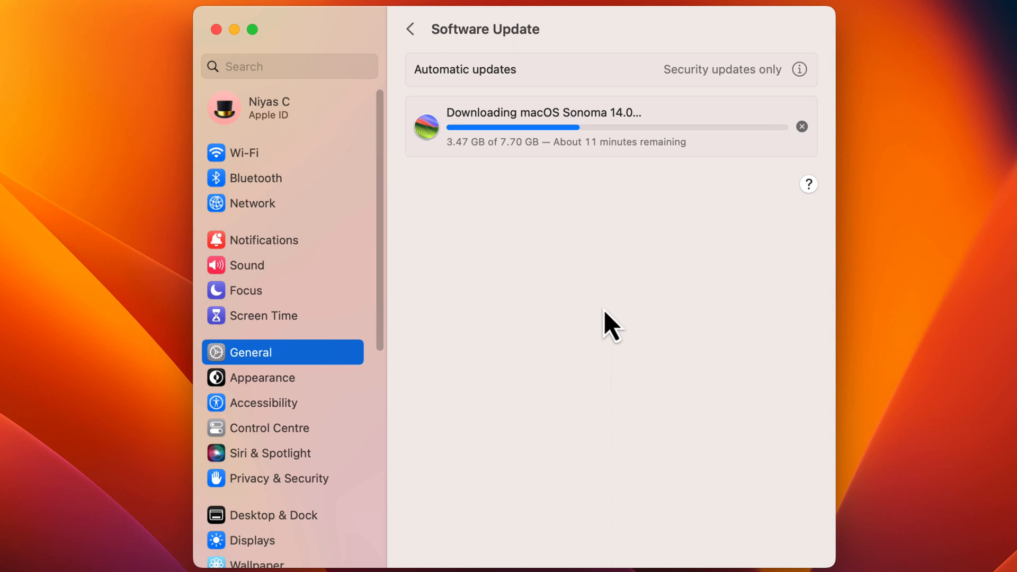
{"action": "mouse_move", "coordinate": [797, 359]}
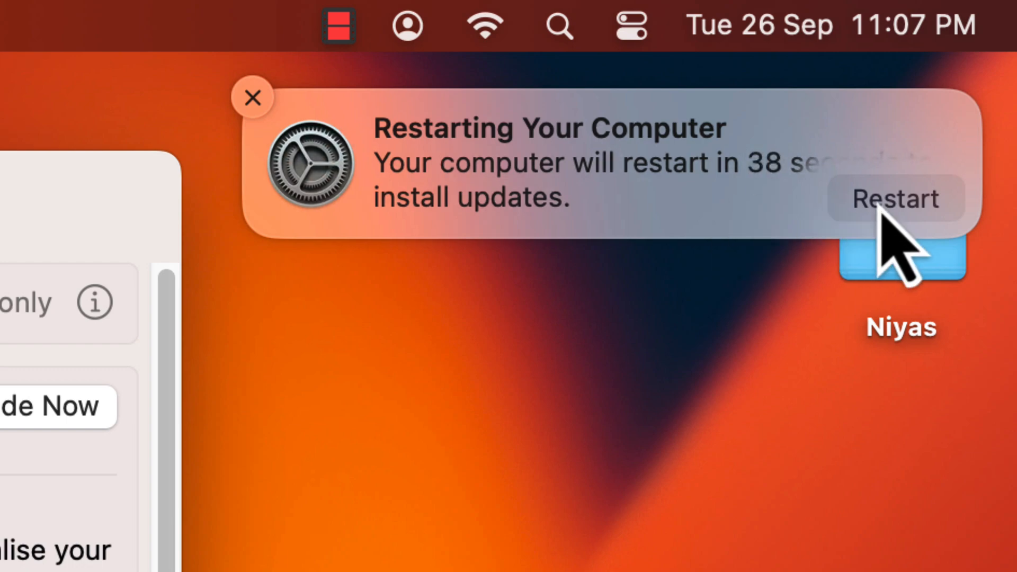
Restart the Mac from the Restarting Your Computer notification to install Sonoma.
{"action": "left_click", "coordinate": [896, 199]}
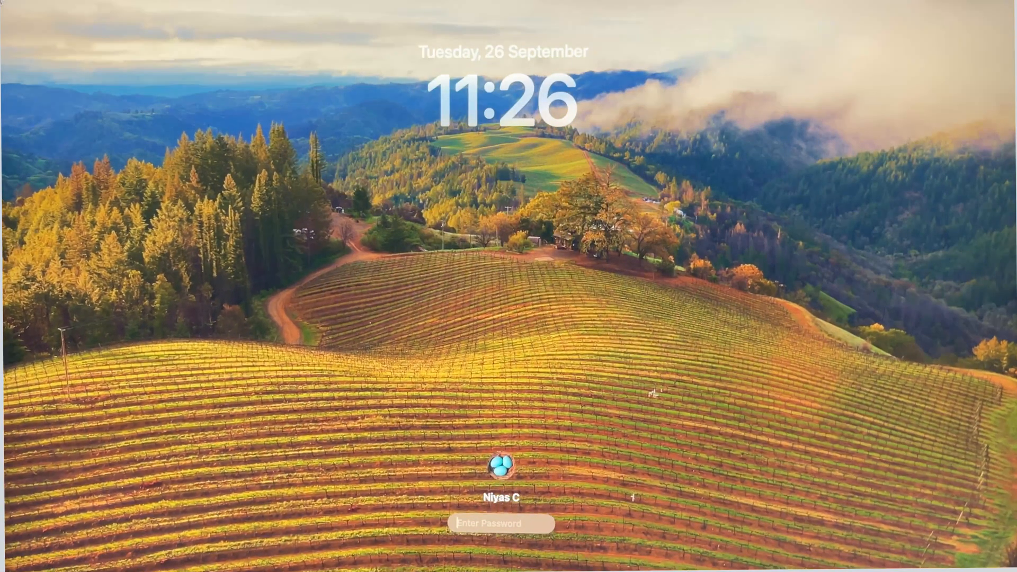
Enter the password at the login screen and dismiss the desktop-items wallpaper tip.
{"action": "type", "text": "••••"}
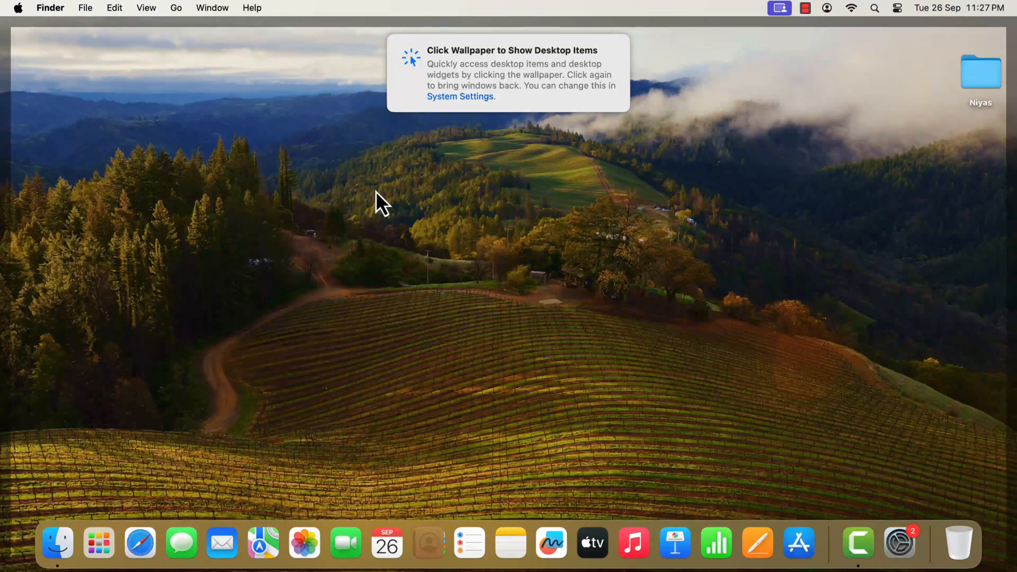
{"action": "left_click", "coordinate": [382, 206]}
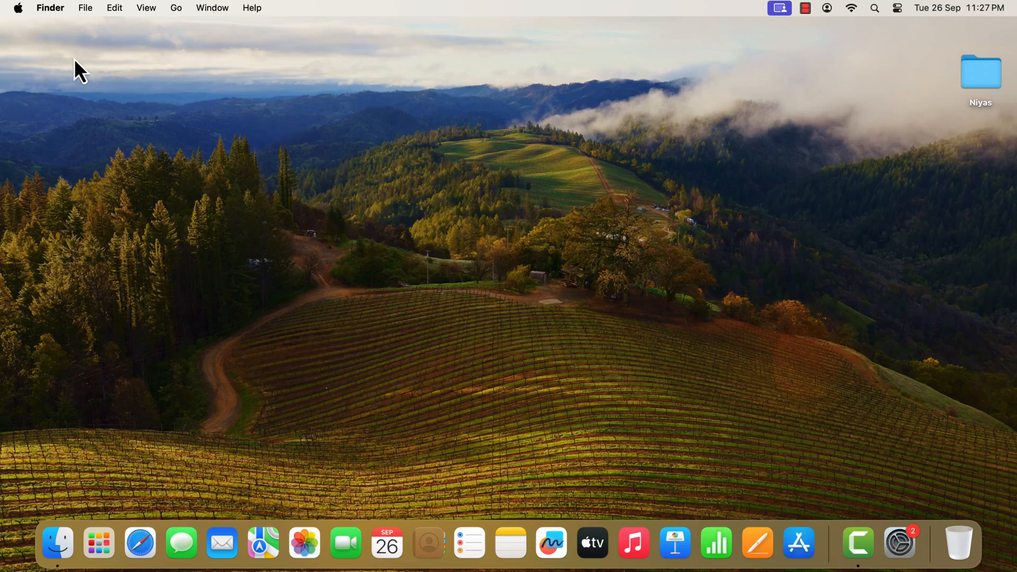
Open About This Mac from the Apple menu to confirm macOS Sonoma 14.0.
{"action": "left_click", "coordinate": [20, 7]}
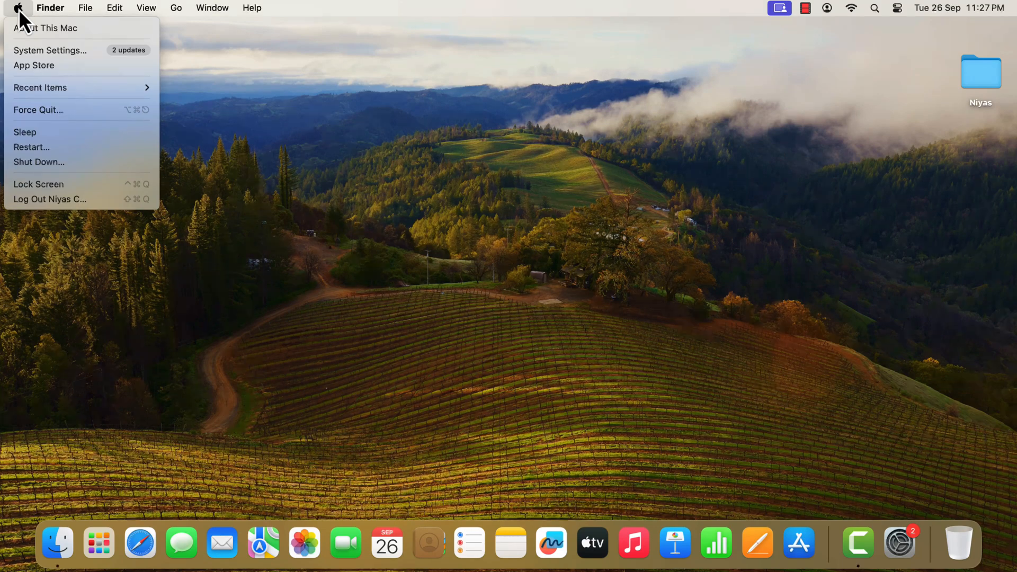
{"action": "left_click", "coordinate": [38, 28]}
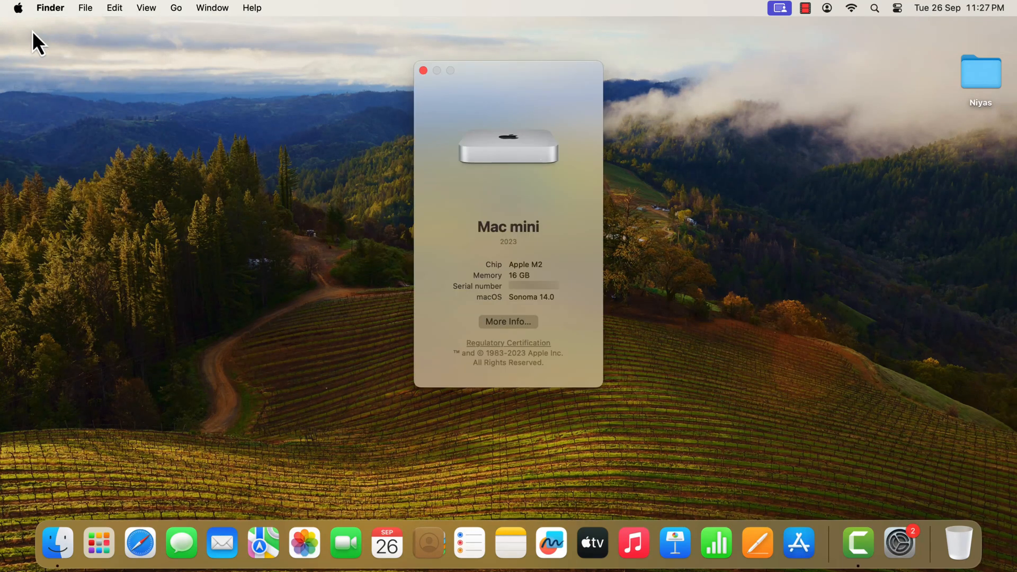